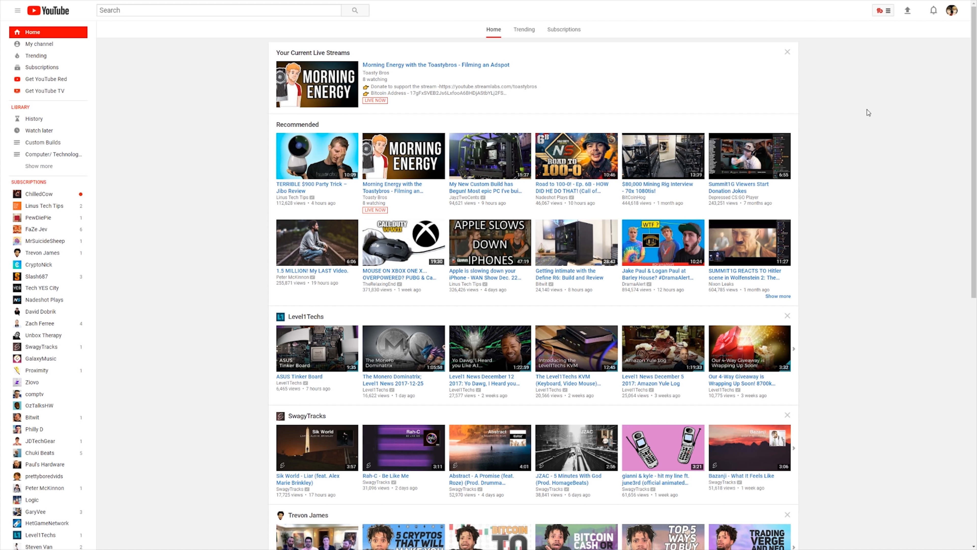
- Open the TubeBuddy extension menu over the YouTube home page, listing its web tools and quick links
click(879, 10)
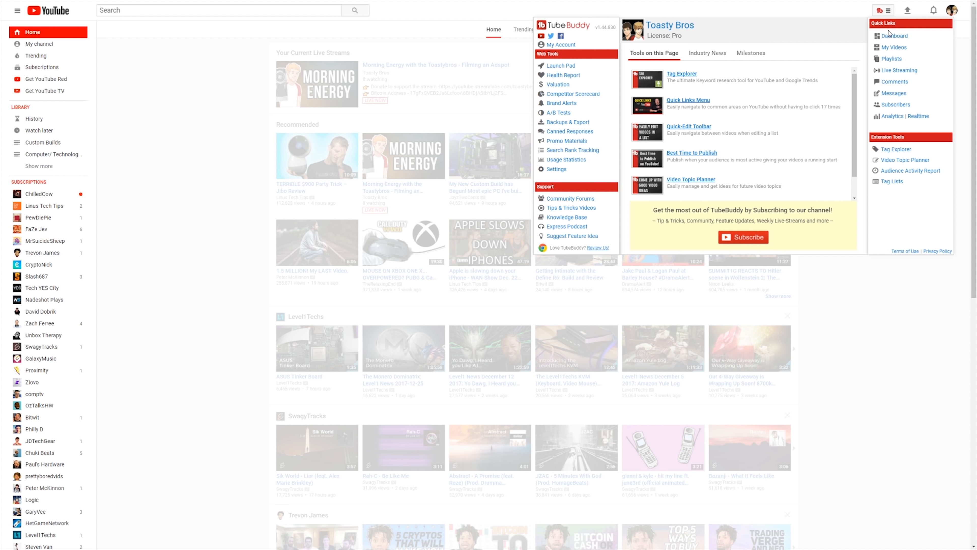
mouse_move(892, 104)
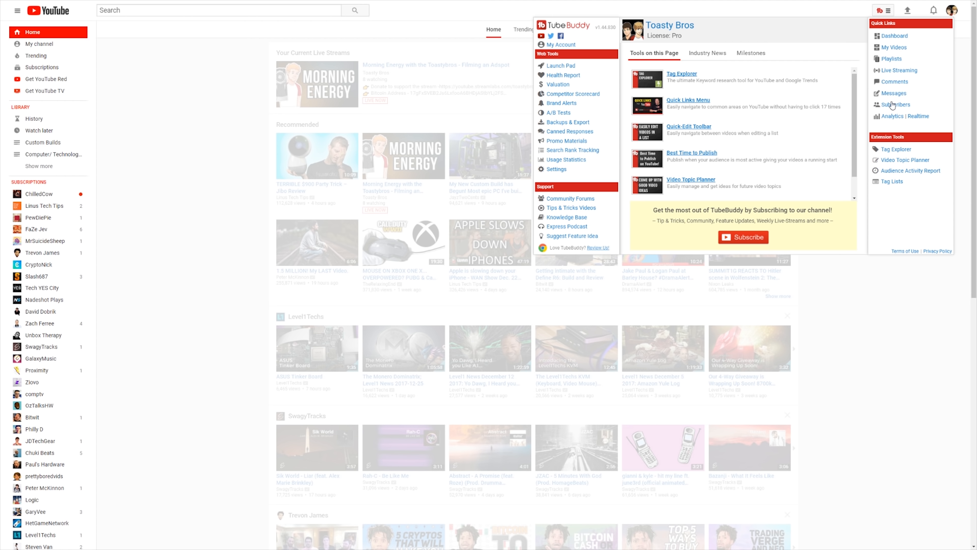